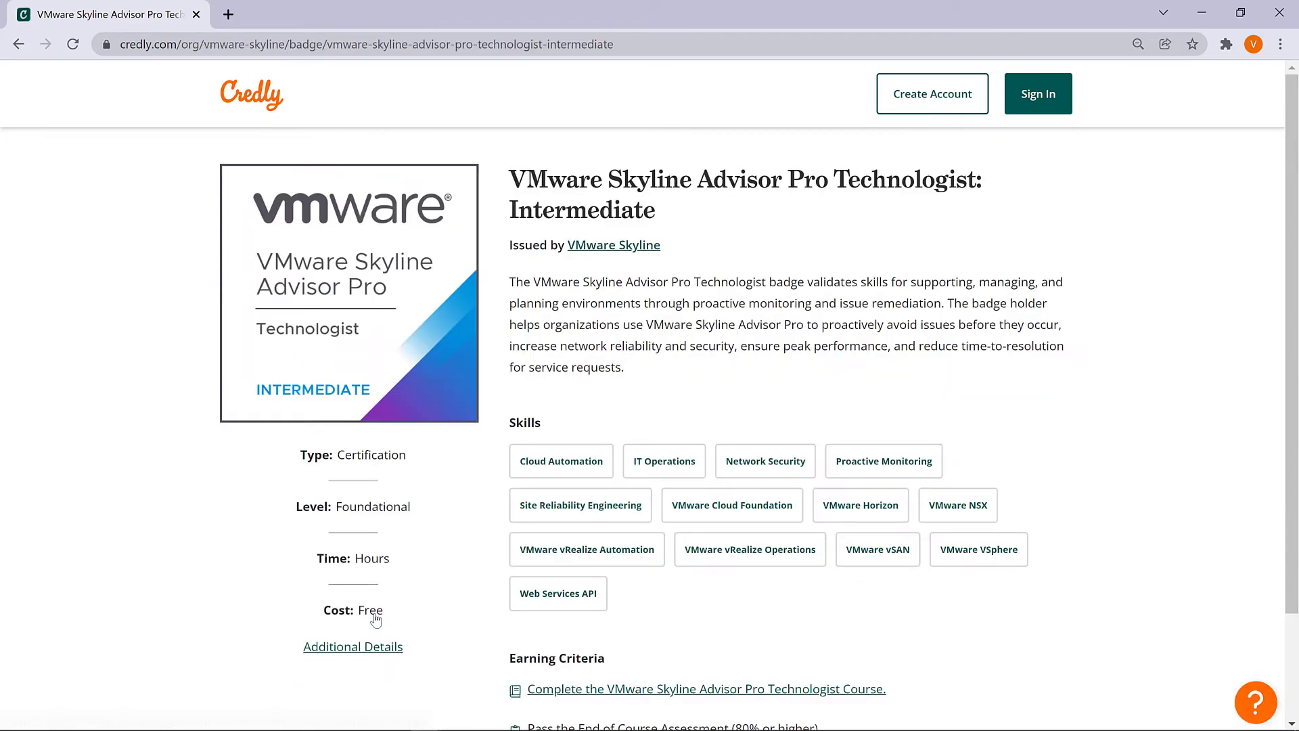
pyautogui.moveTo(1133, 271)
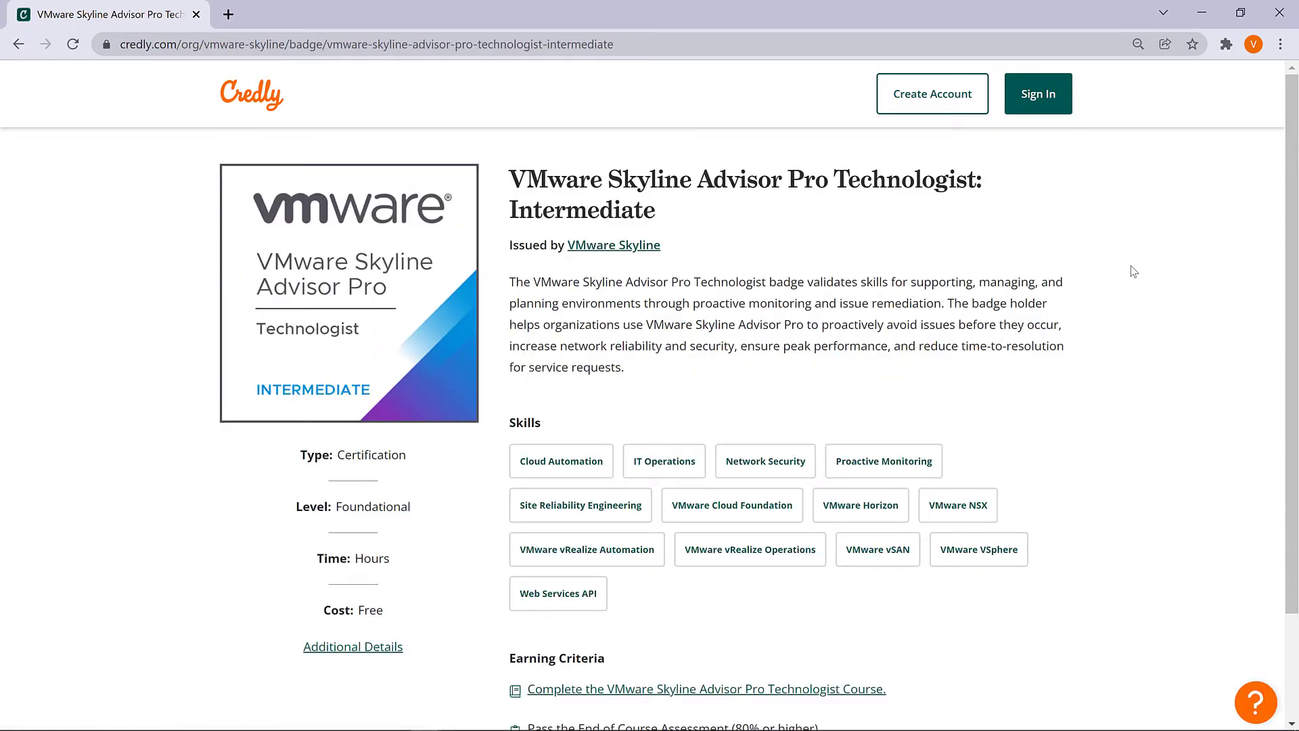
# Follow the badge's Earning Criteria link to the Skyline Advisor Pro Technologist course
pyautogui.scroll(-3)
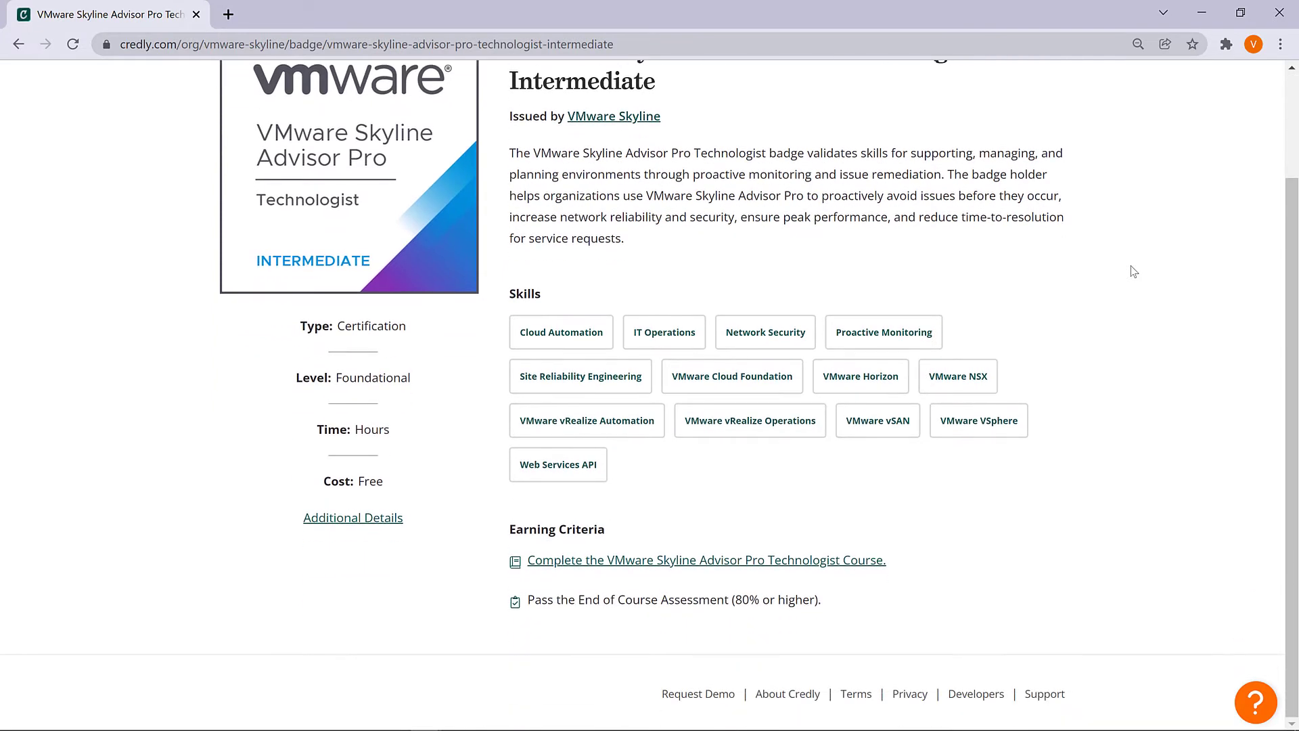
pyautogui.moveTo(835, 551)
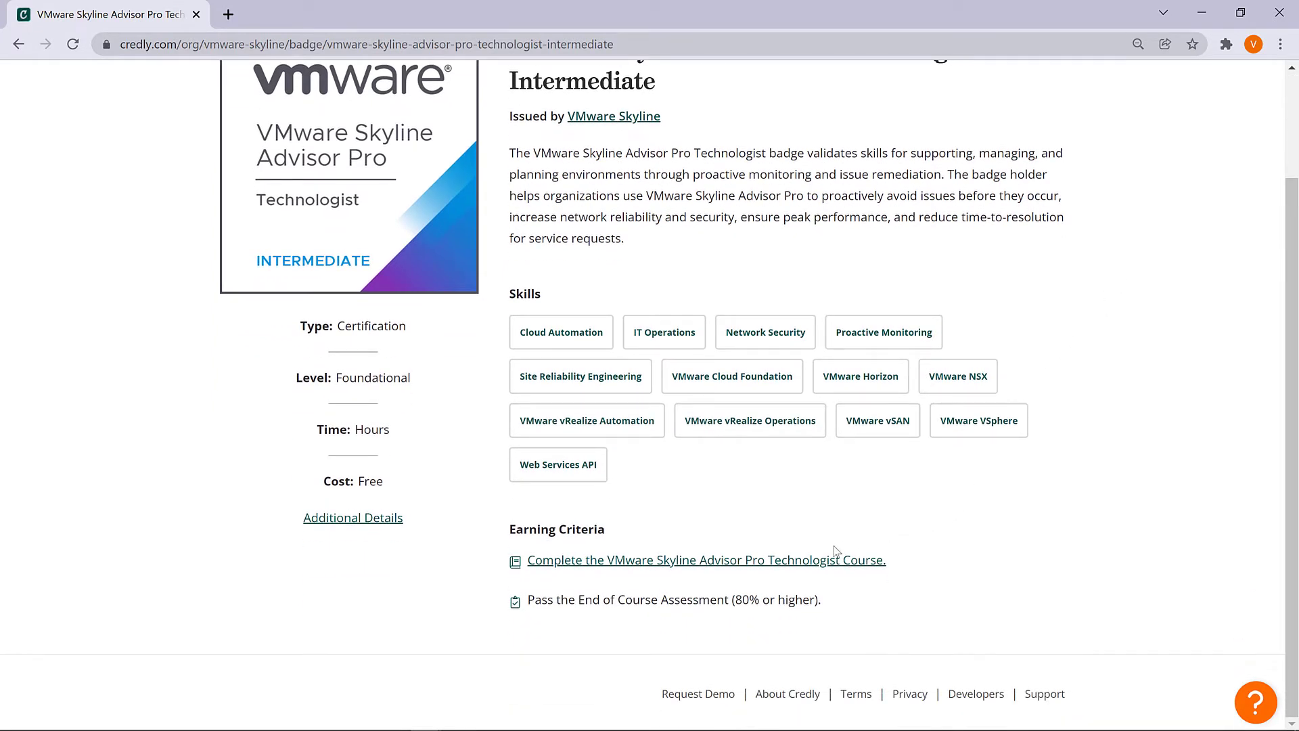
pyautogui.click(705, 560)
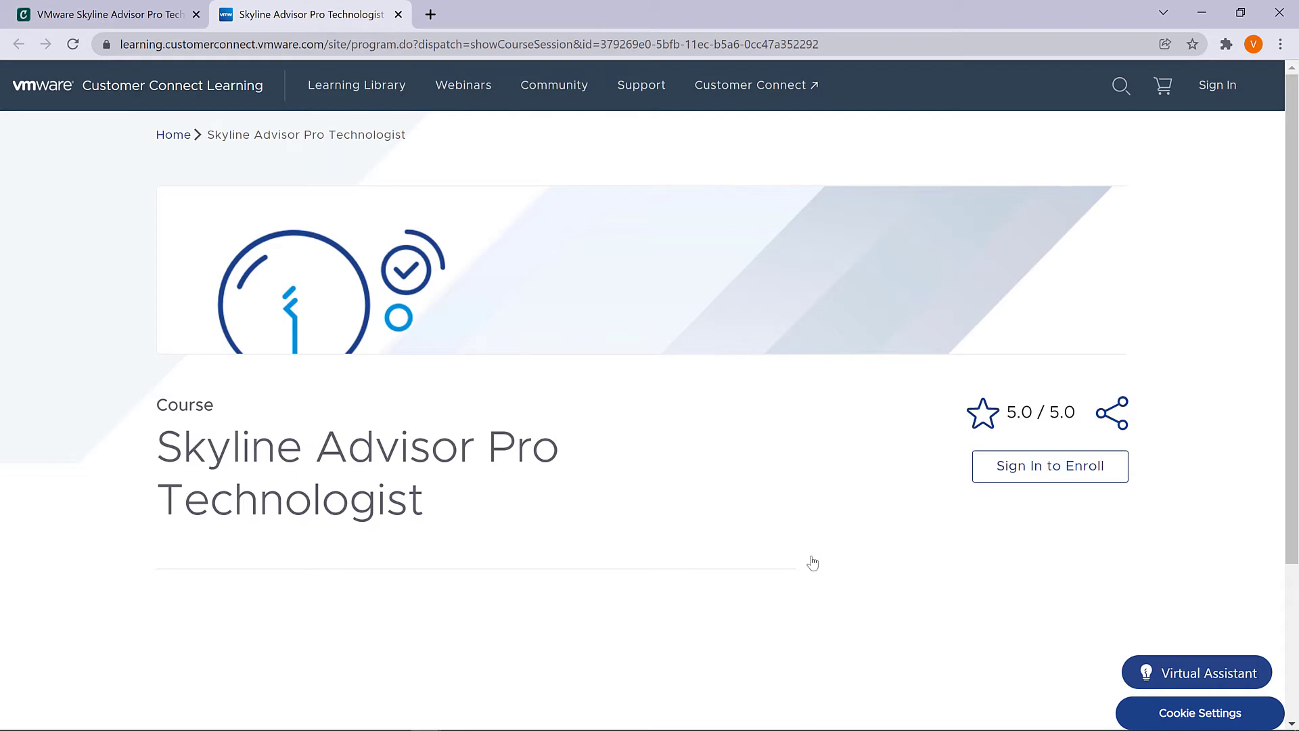
# Sign in, preview the Installation and vRealize modules, then launch the Overview video
pyautogui.click(1049, 466)
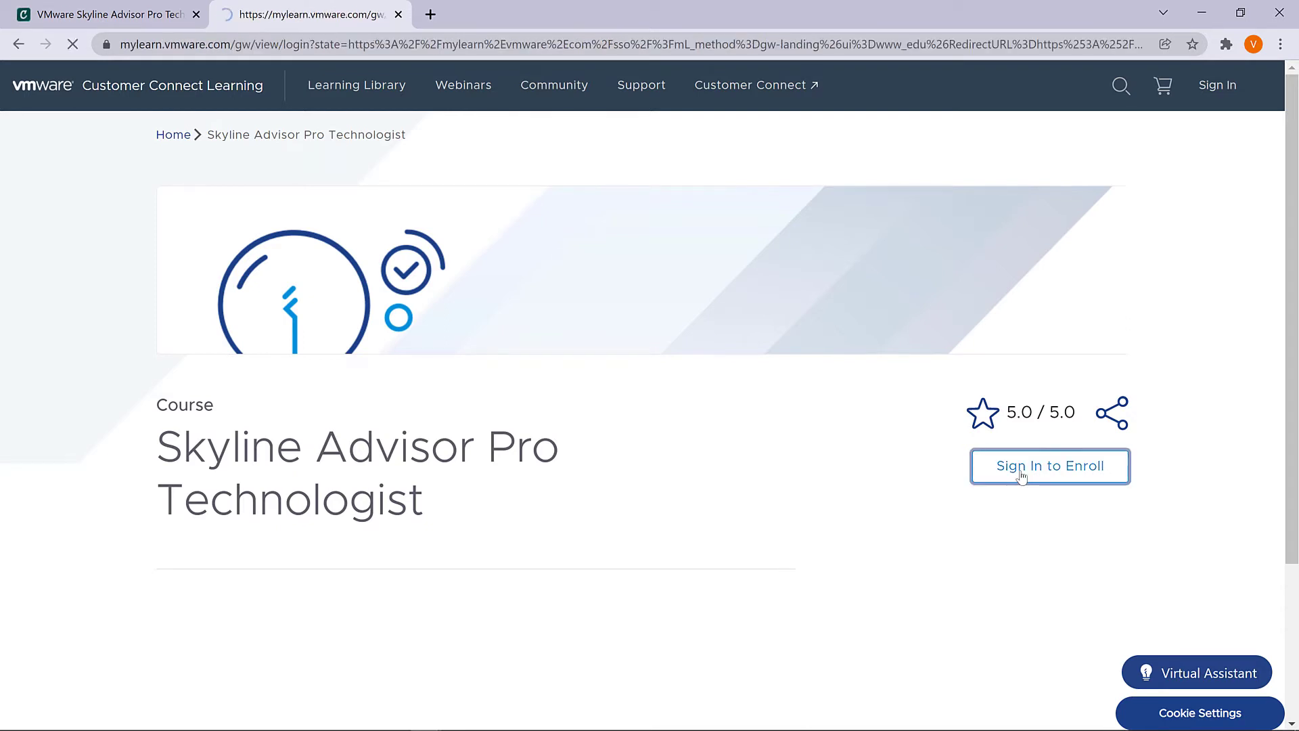
pyautogui.click(1049, 466)
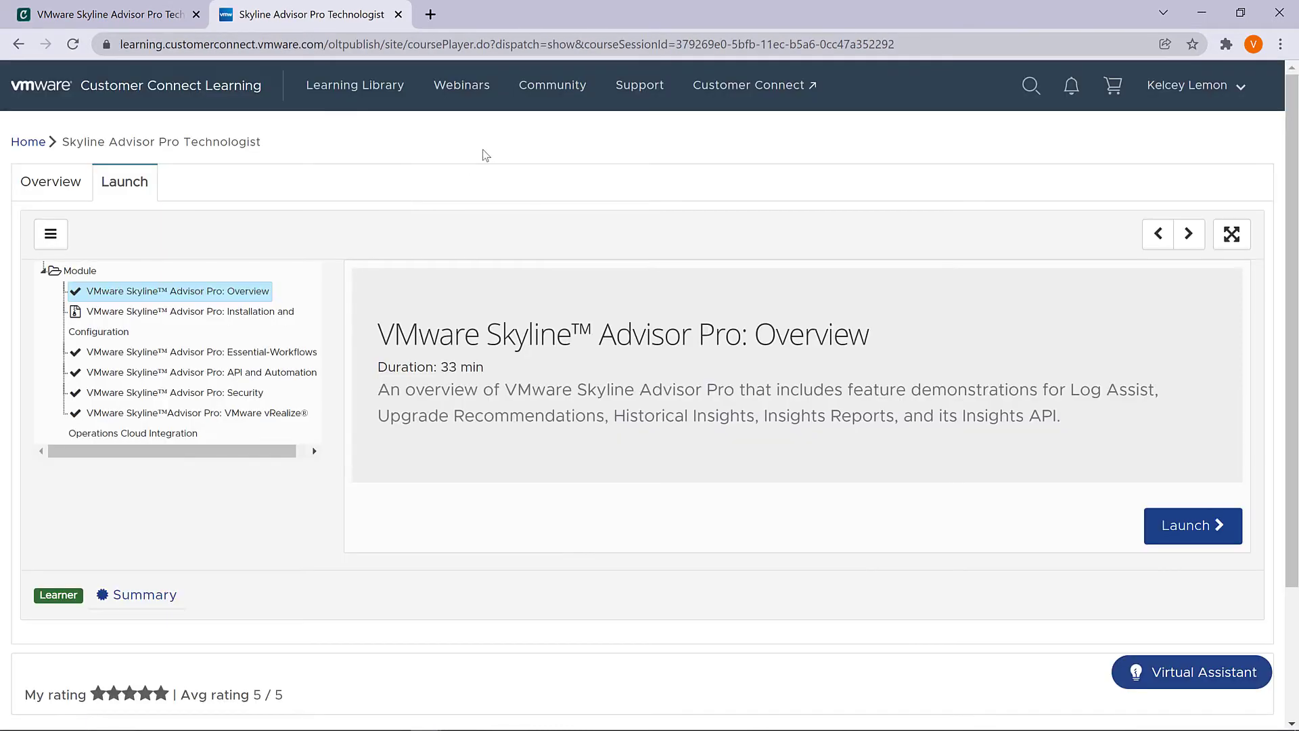
pyautogui.click(187, 321)
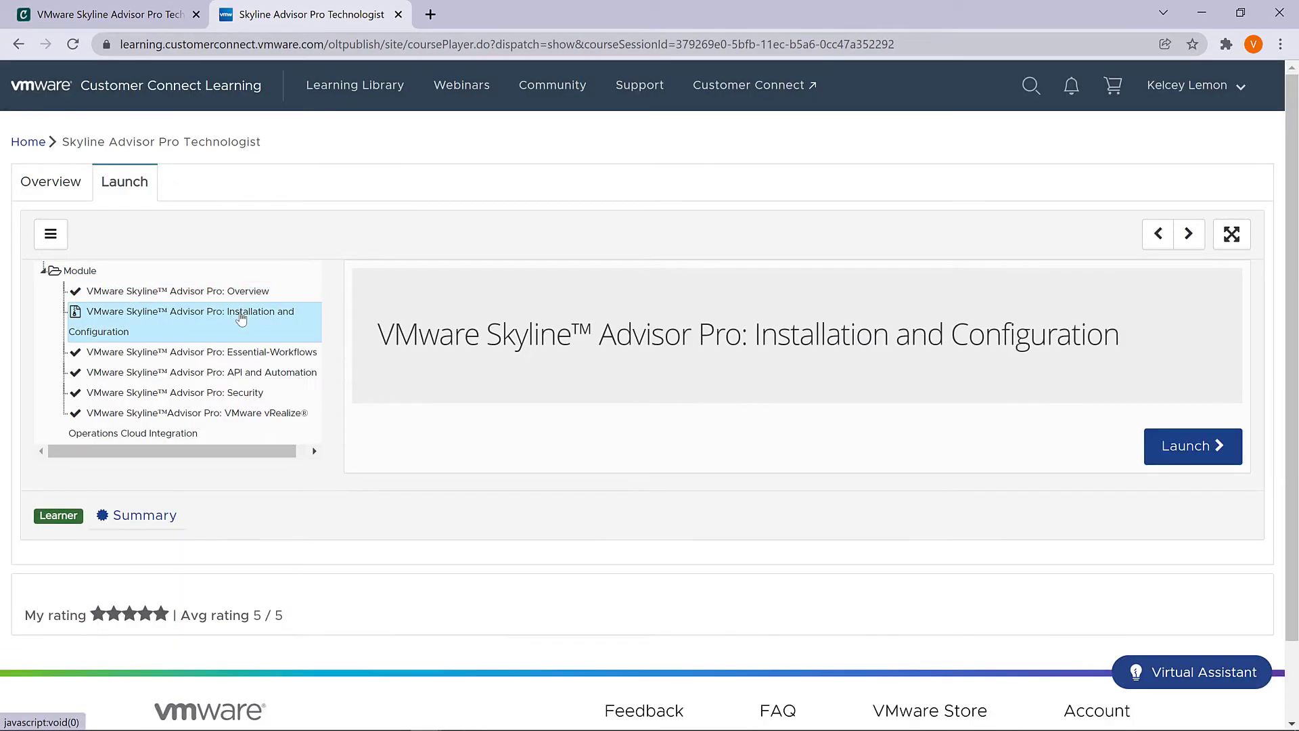
pyautogui.click(191, 422)
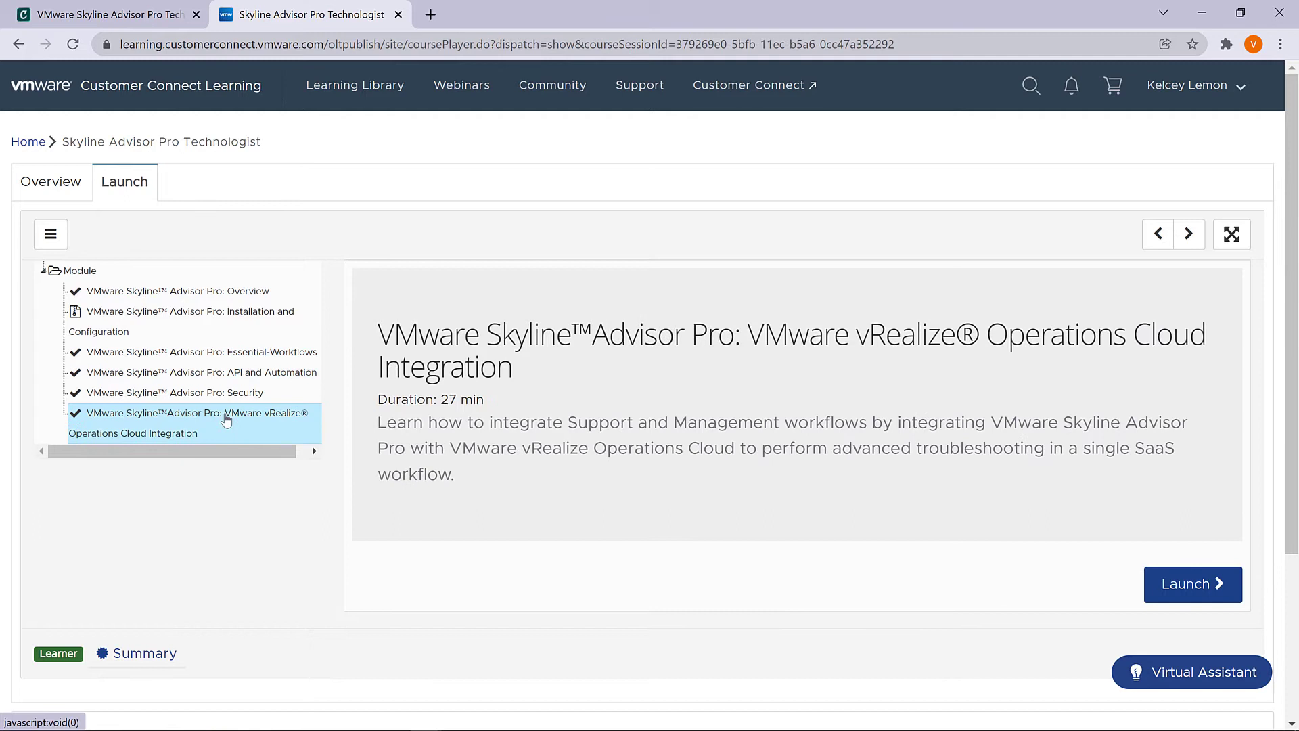
pyautogui.click(175, 291)
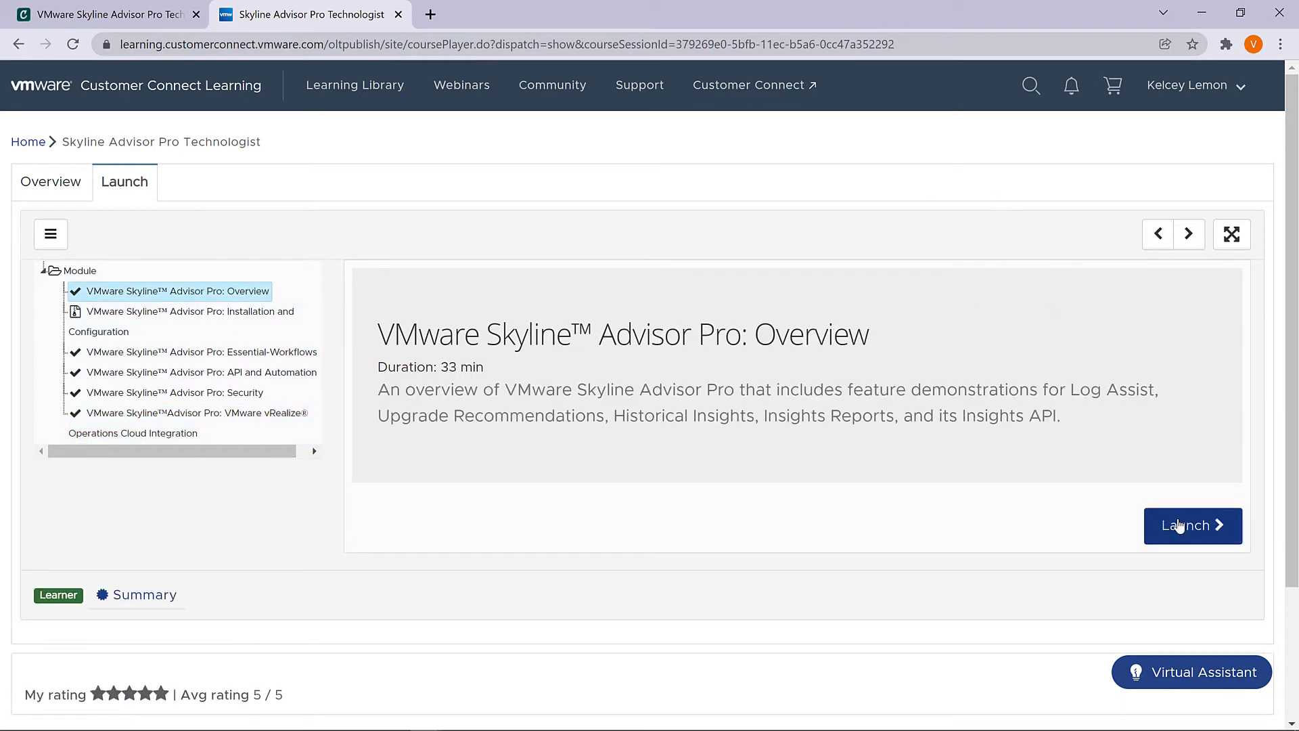
pyautogui.click(1191, 525)
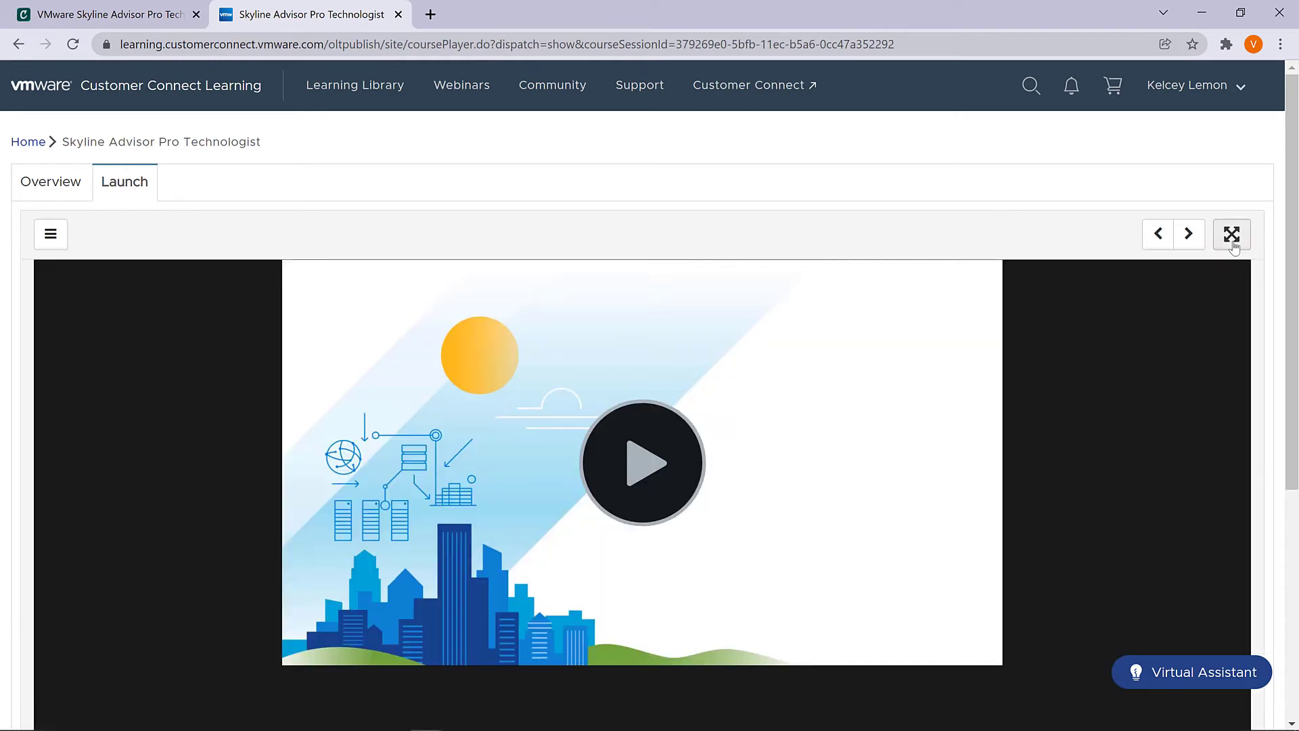
# Maximize the Overview video player and start the Overview module quiz
pyautogui.click(1232, 233)
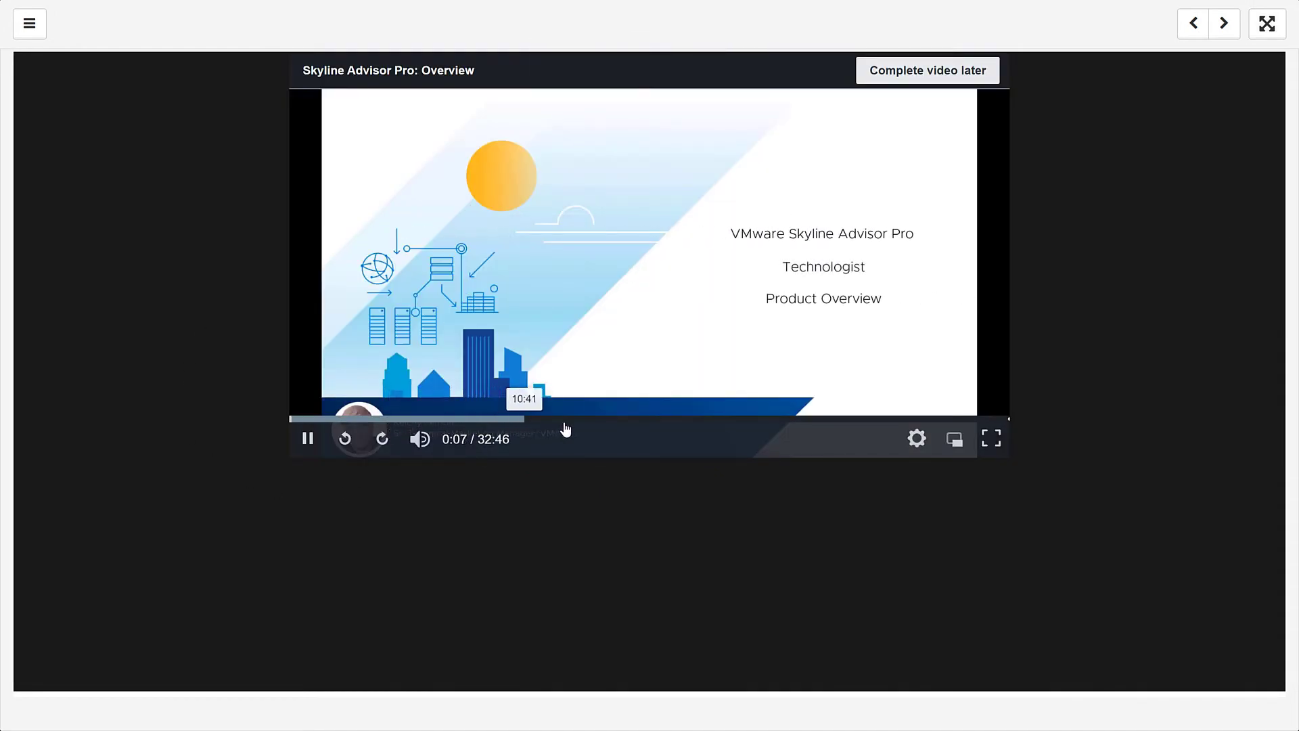
pyautogui.moveTo(852, 418)
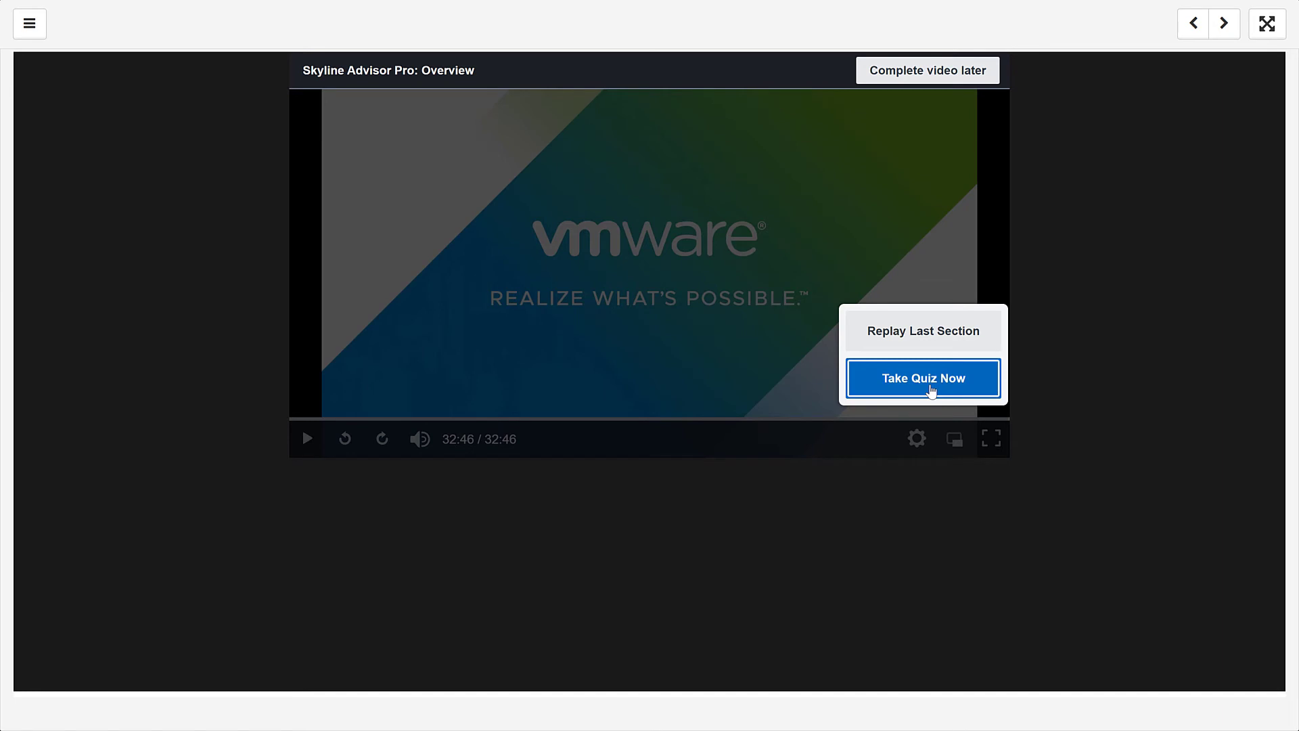
pyautogui.click(922, 377)
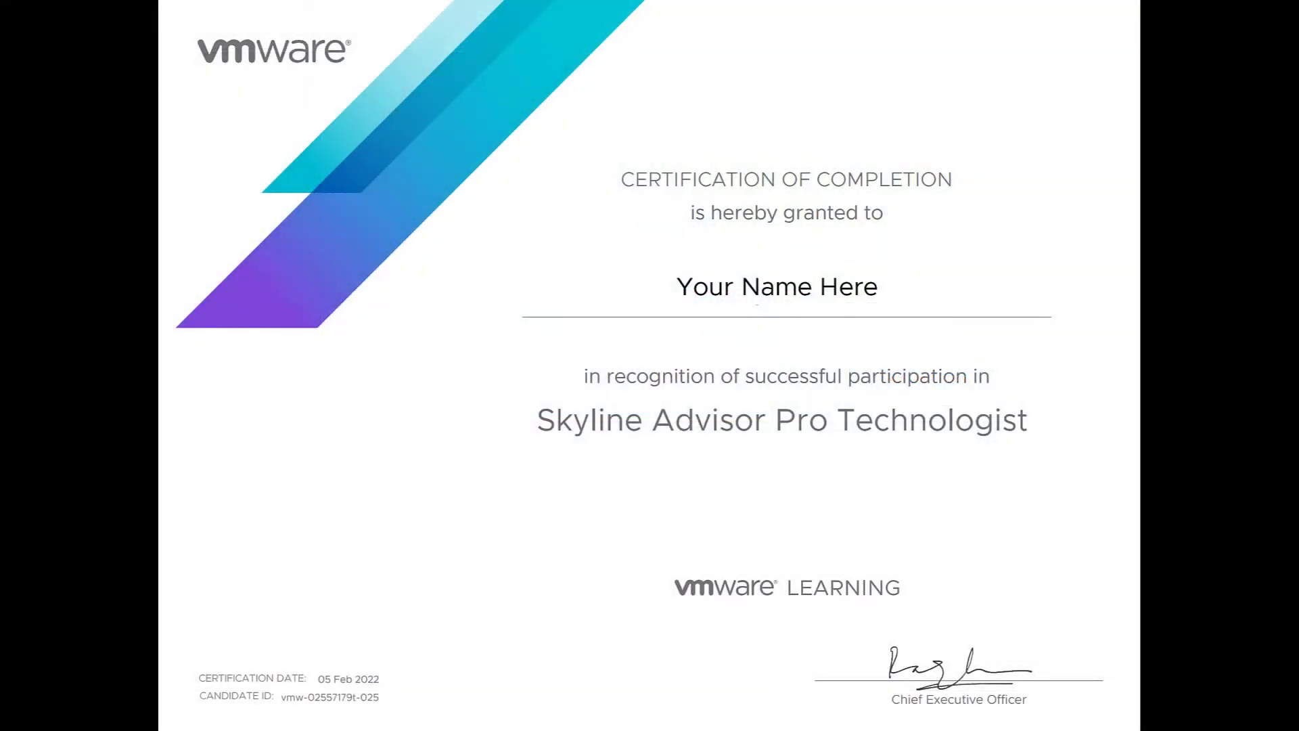